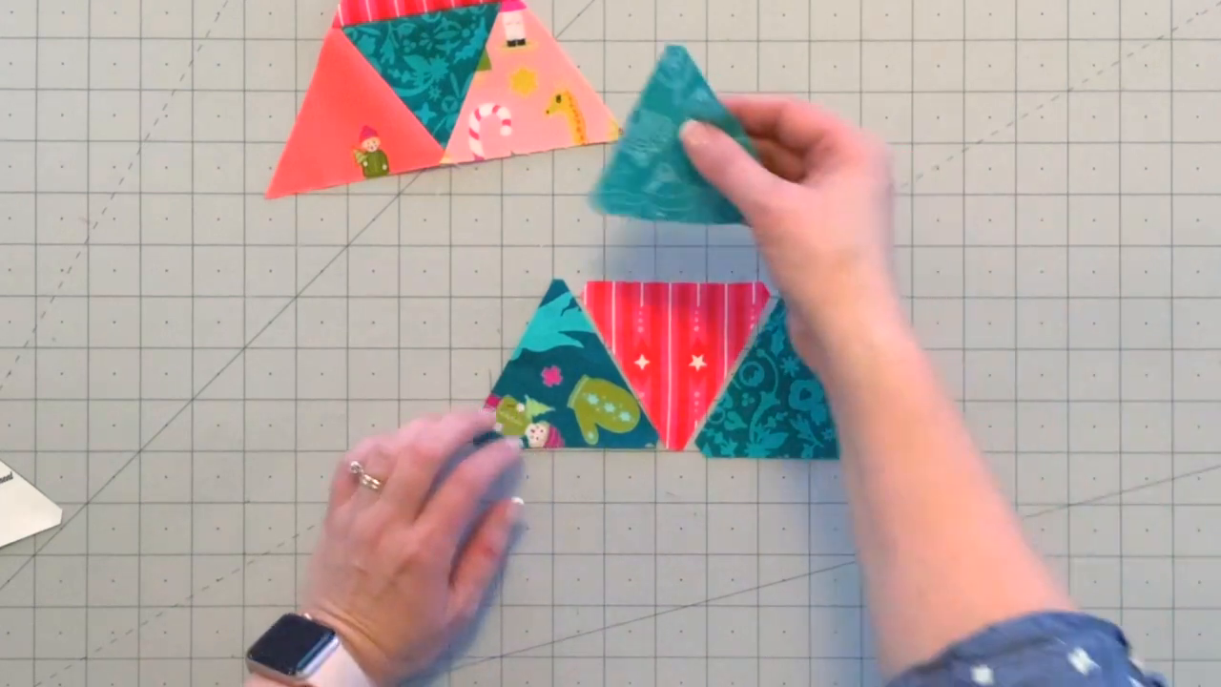
drag(687, 144, 668, 200)
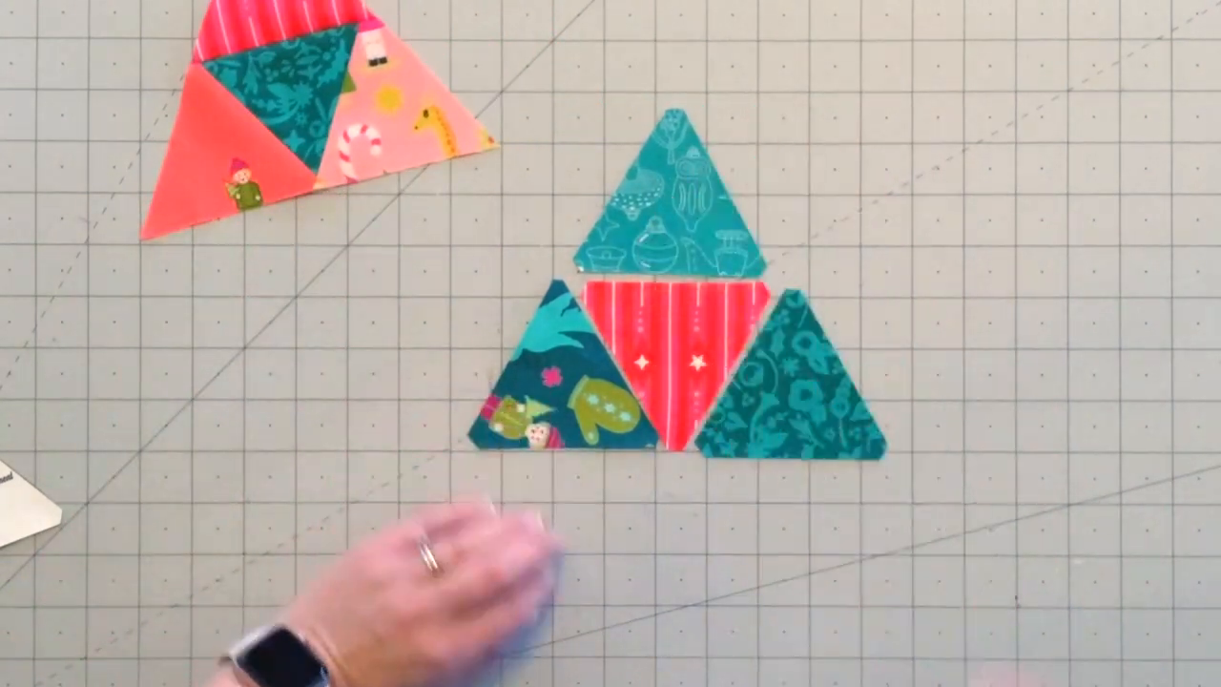